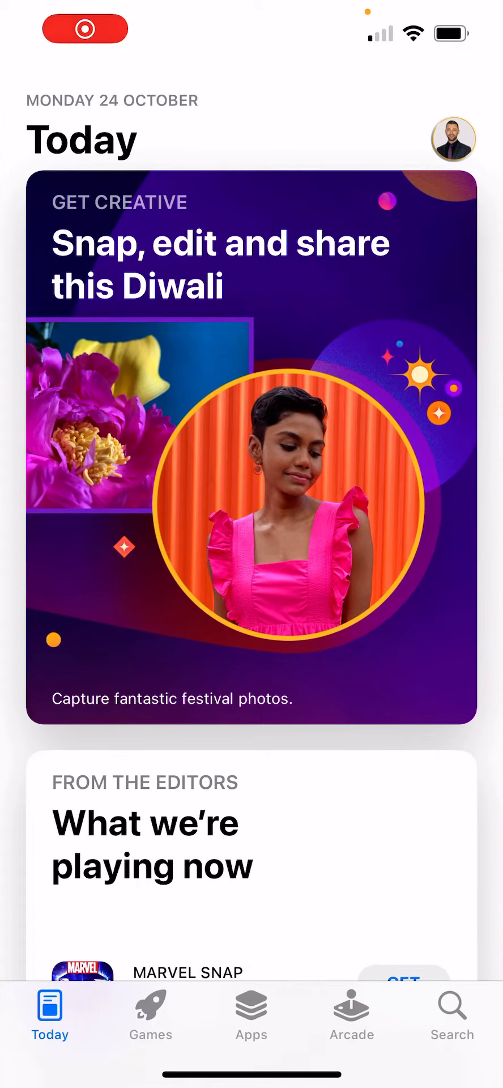
Step: Search the App Store for 'google authenticator' from the Search tab
{"action": "left_click", "coordinate": [452, 1015]}
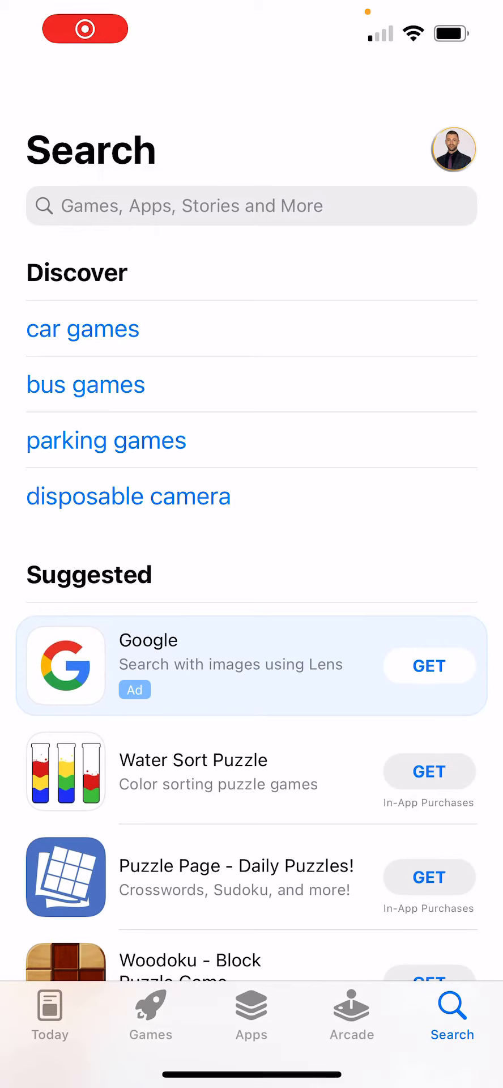
{"action": "left_click", "coordinate": [252, 205]}
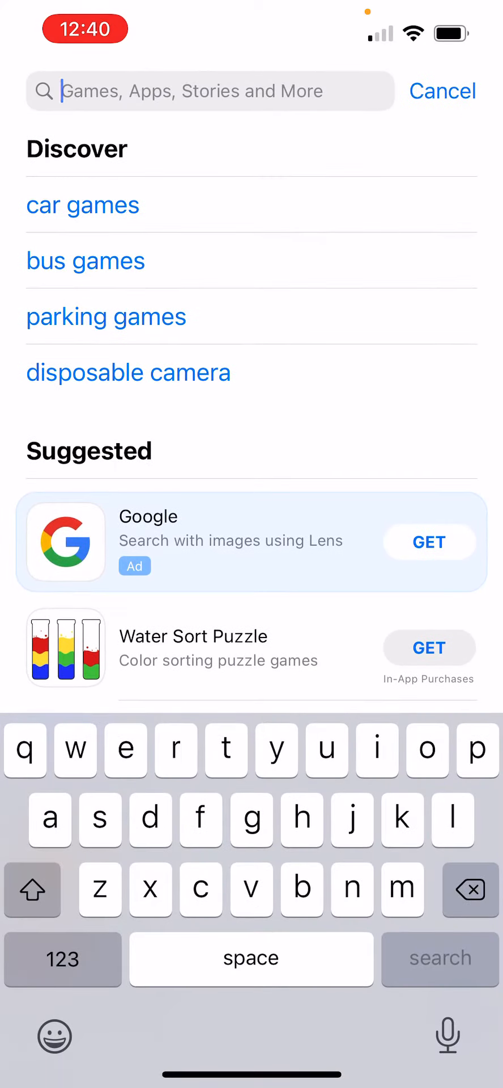
{"action": "type", "text": "google aut"}
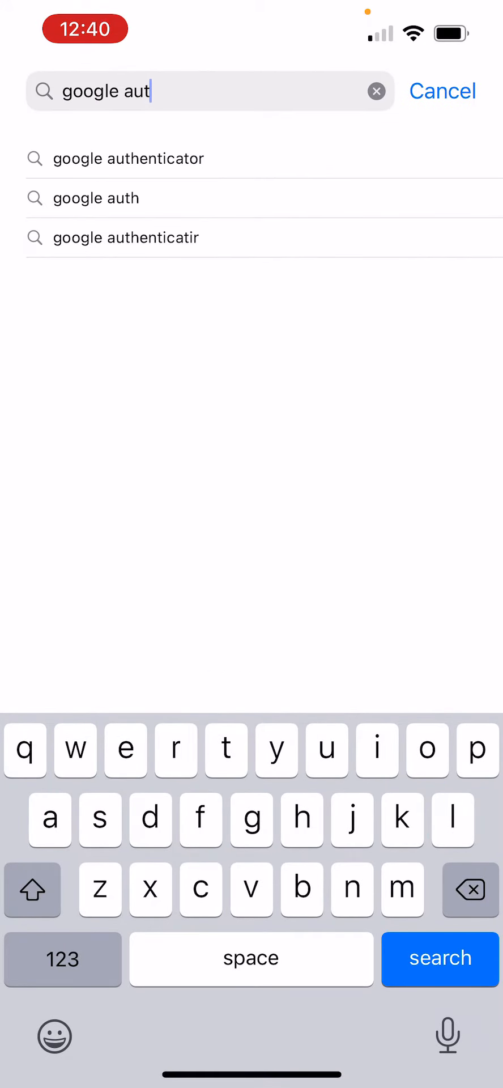
{"action": "left_click", "coordinate": [129, 158]}
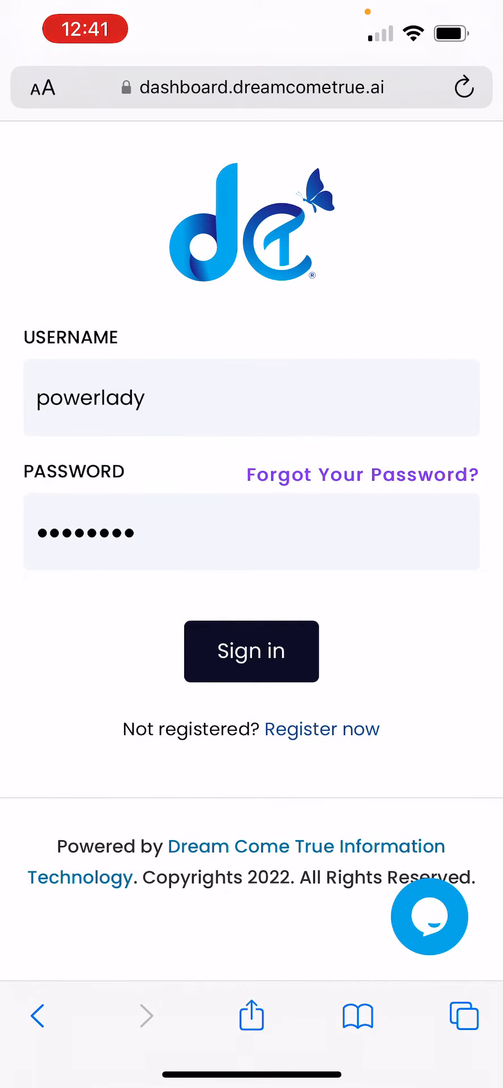
Step: Submit the sign-in and decline saving the password to reach the two-factor page
{"action": "left_click", "coordinate": [252, 650]}
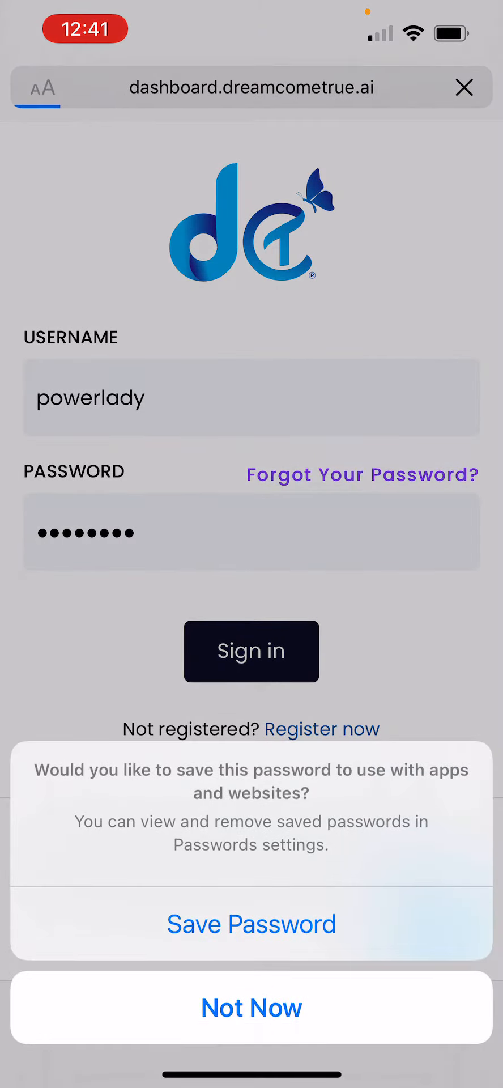
{"action": "left_click", "coordinate": [252, 651]}
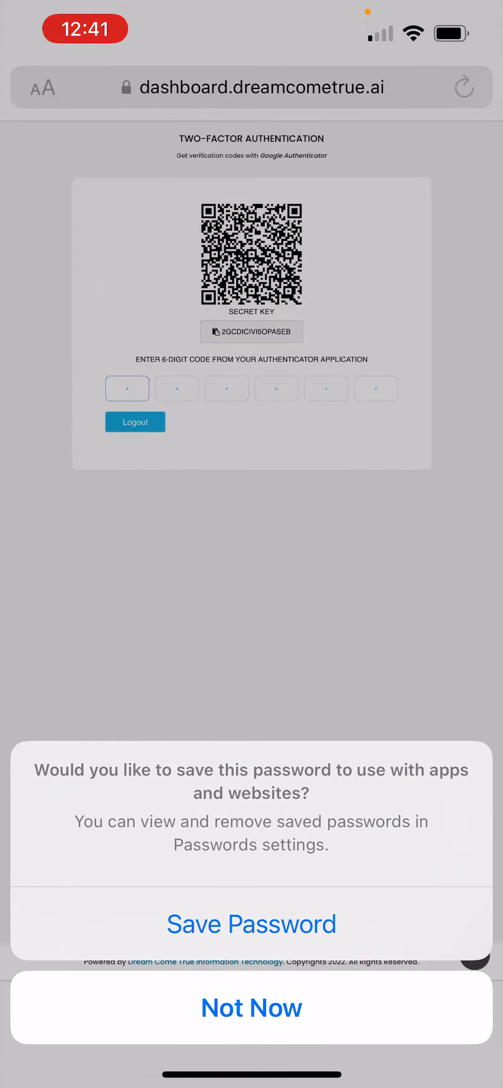
{"action": "left_click", "coordinate": [251, 1008]}
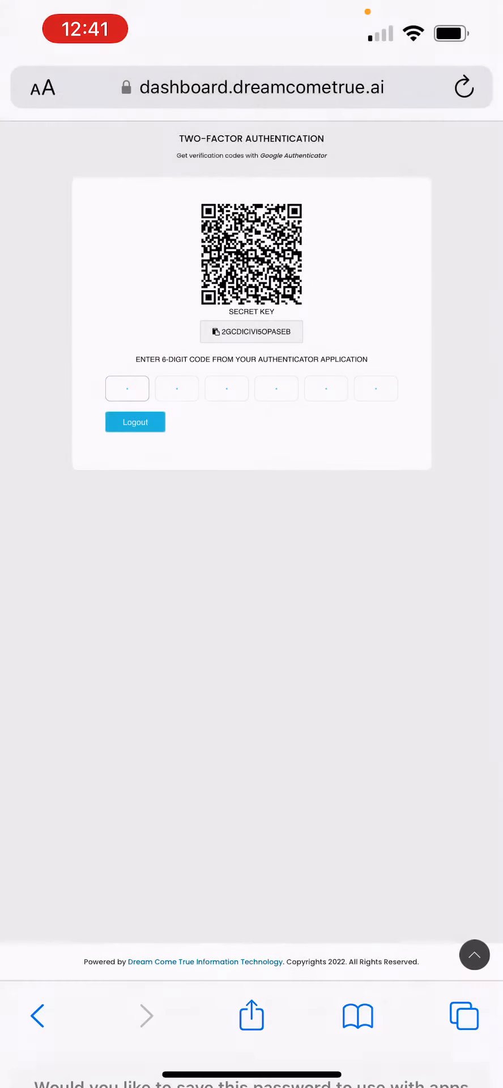
{"action": "left_click", "coordinate": [126, 387]}
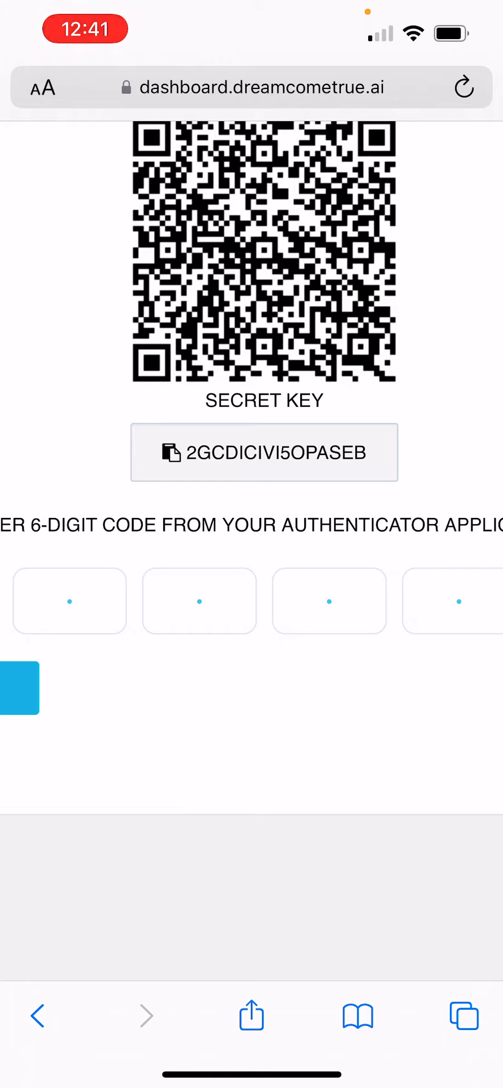
{"action": "double_click", "coordinate": [275, 452]}
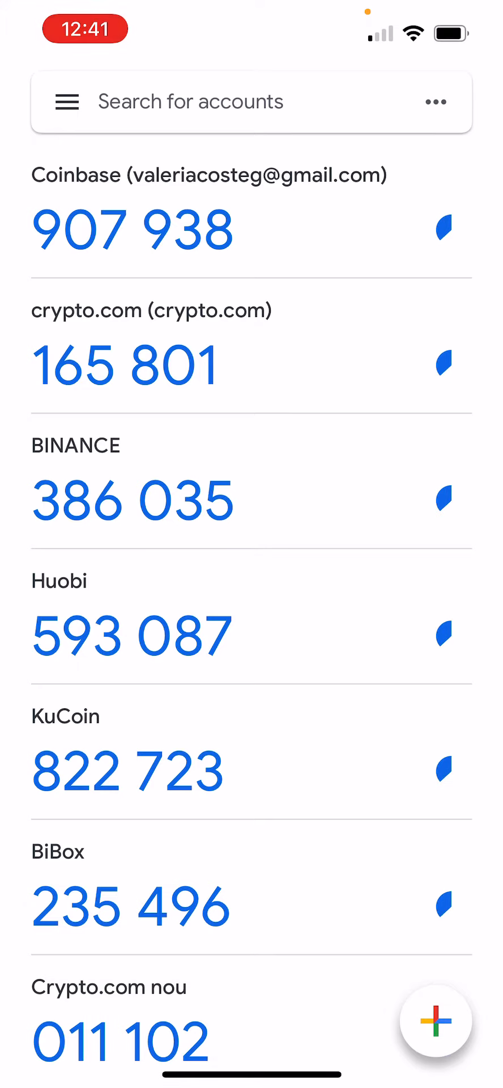
Step: Start adding a new account using the 'Enter a setup key' option
{"action": "left_click", "coordinate": [435, 1020]}
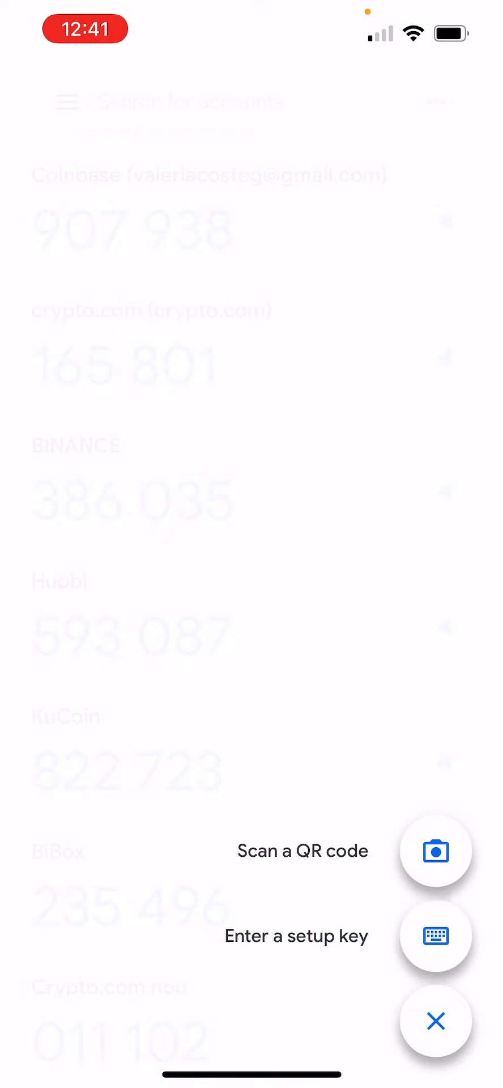
{"action": "left_click", "coordinate": [436, 935]}
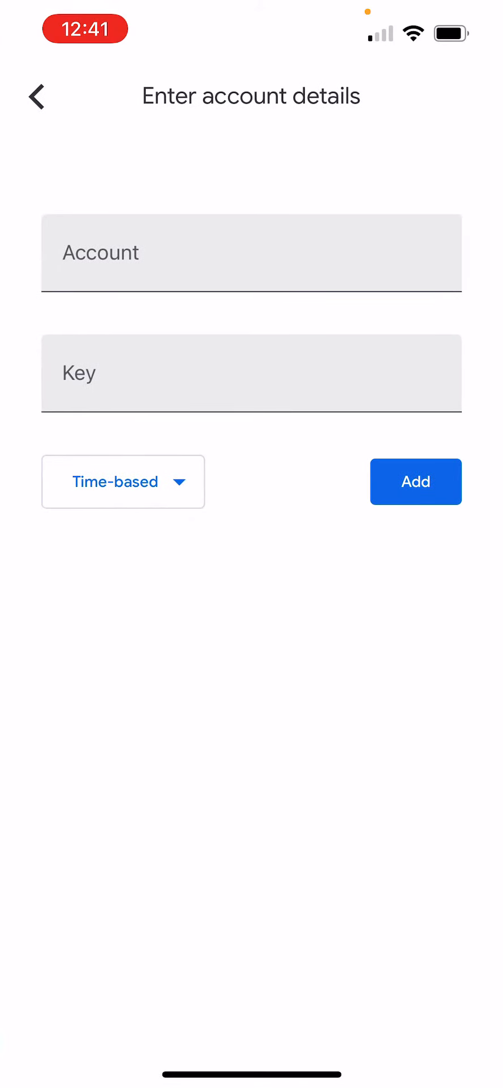
{"action": "left_click", "coordinate": [250, 252]}
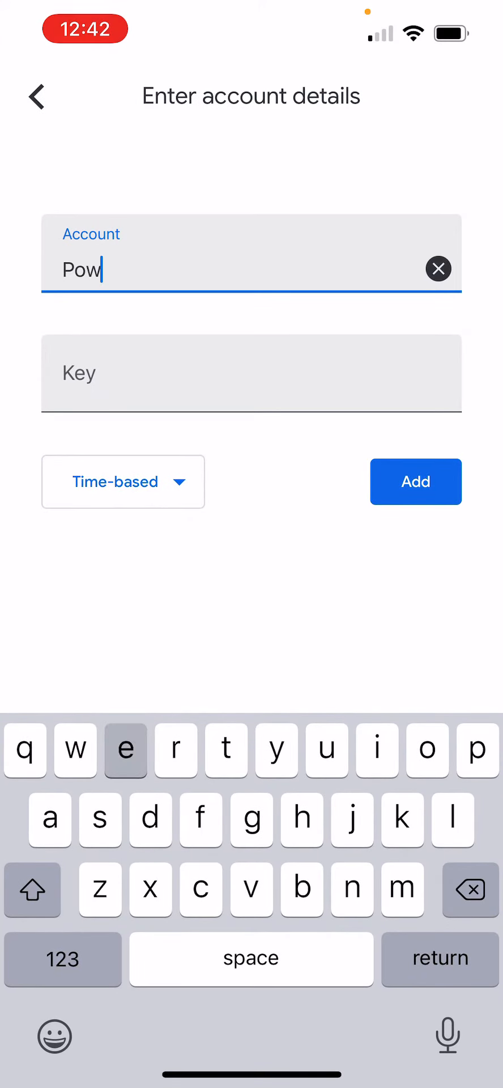
{"action": "type", "text": "erLady"}
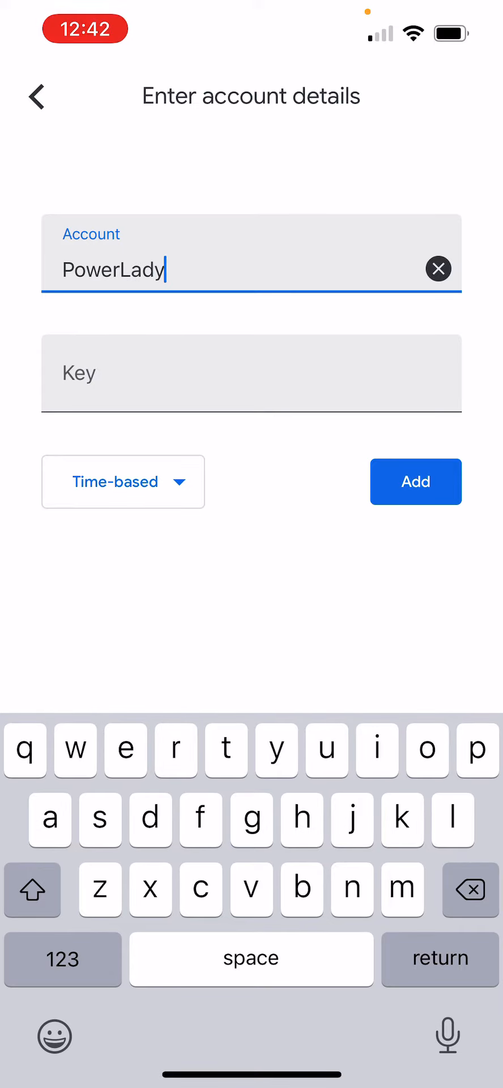
{"action": "left_click", "coordinate": [251, 373]}
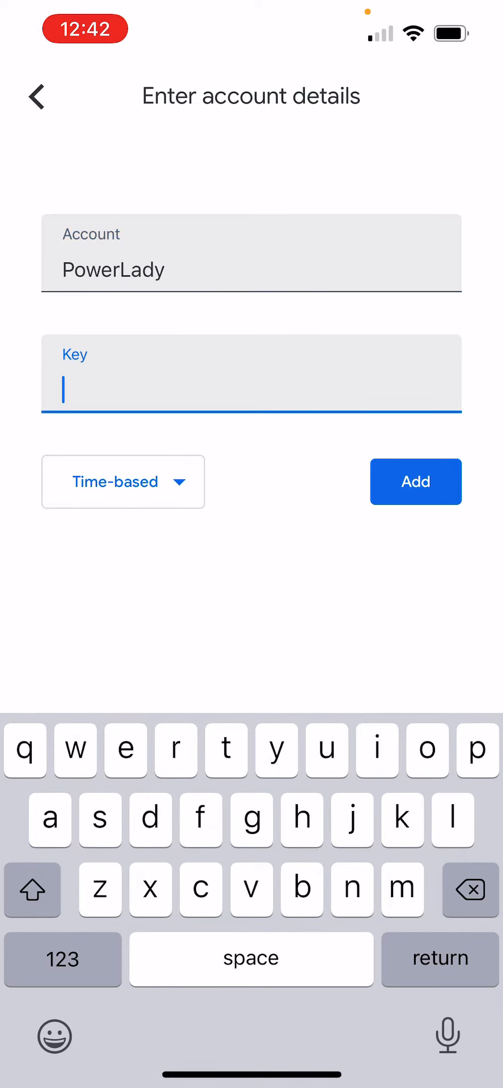
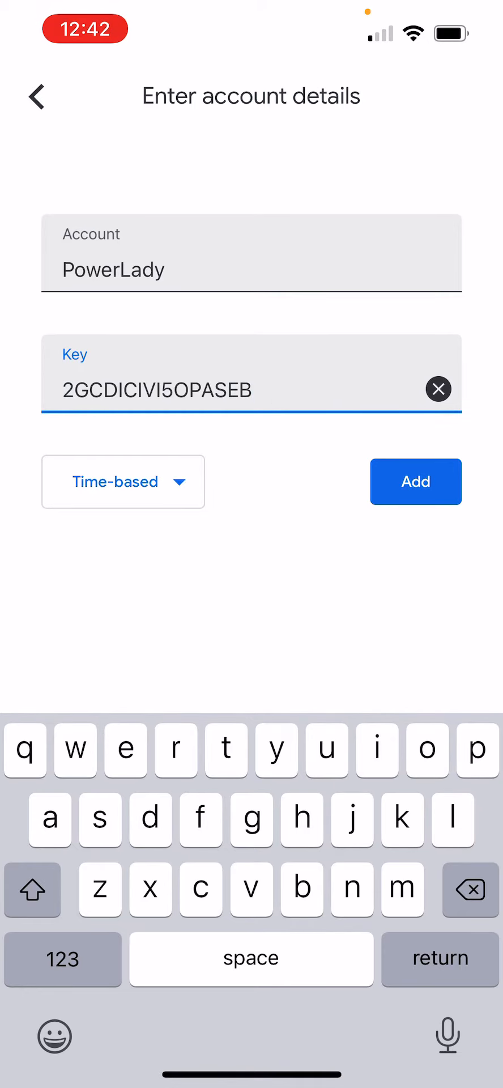
{"action": "left_click", "coordinate": [415, 481]}
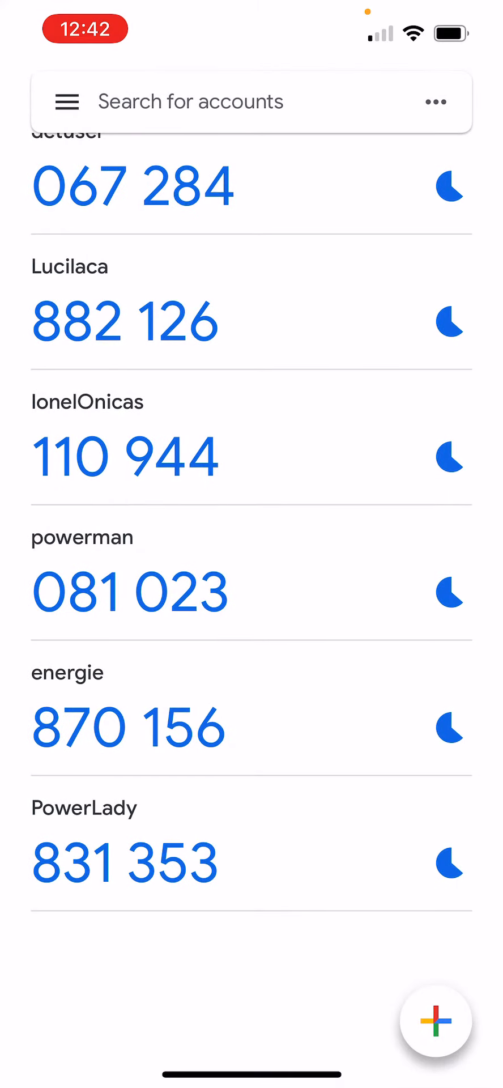